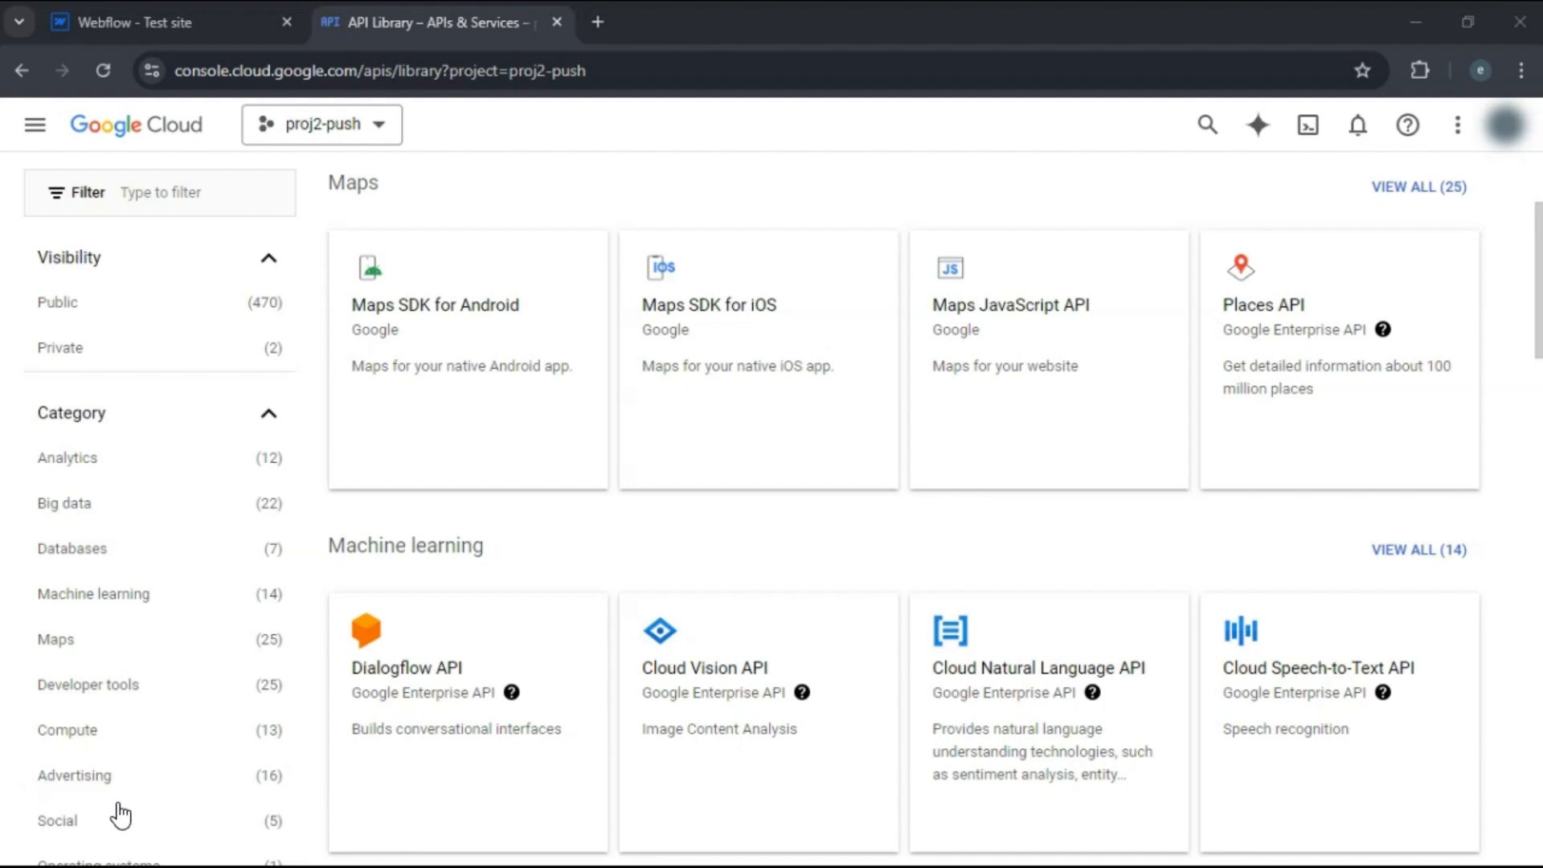
mouse_move(520, 365)
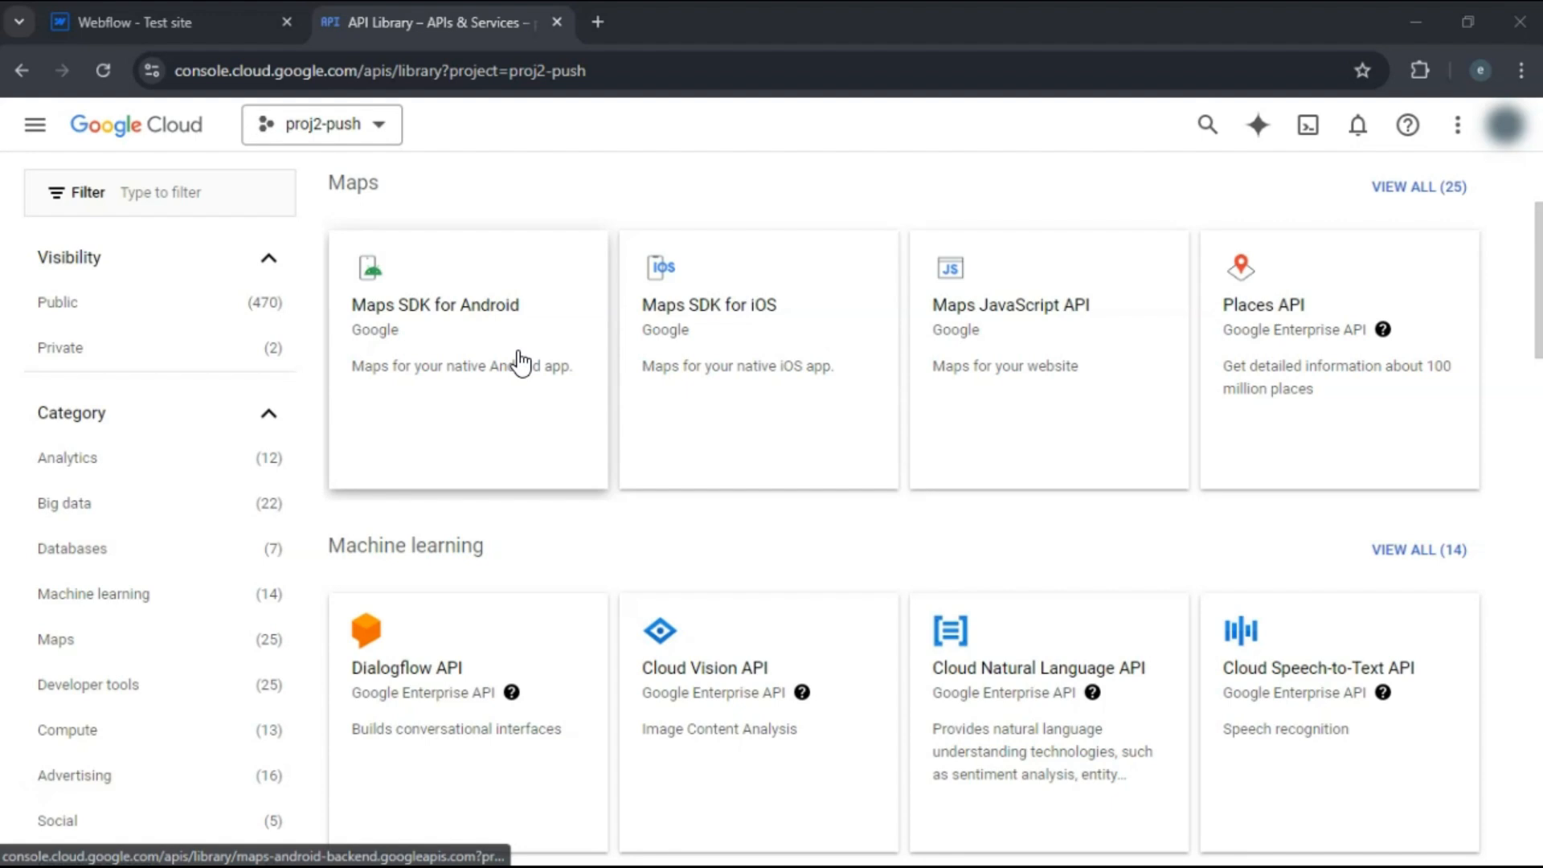
mouse_move(607, 192)
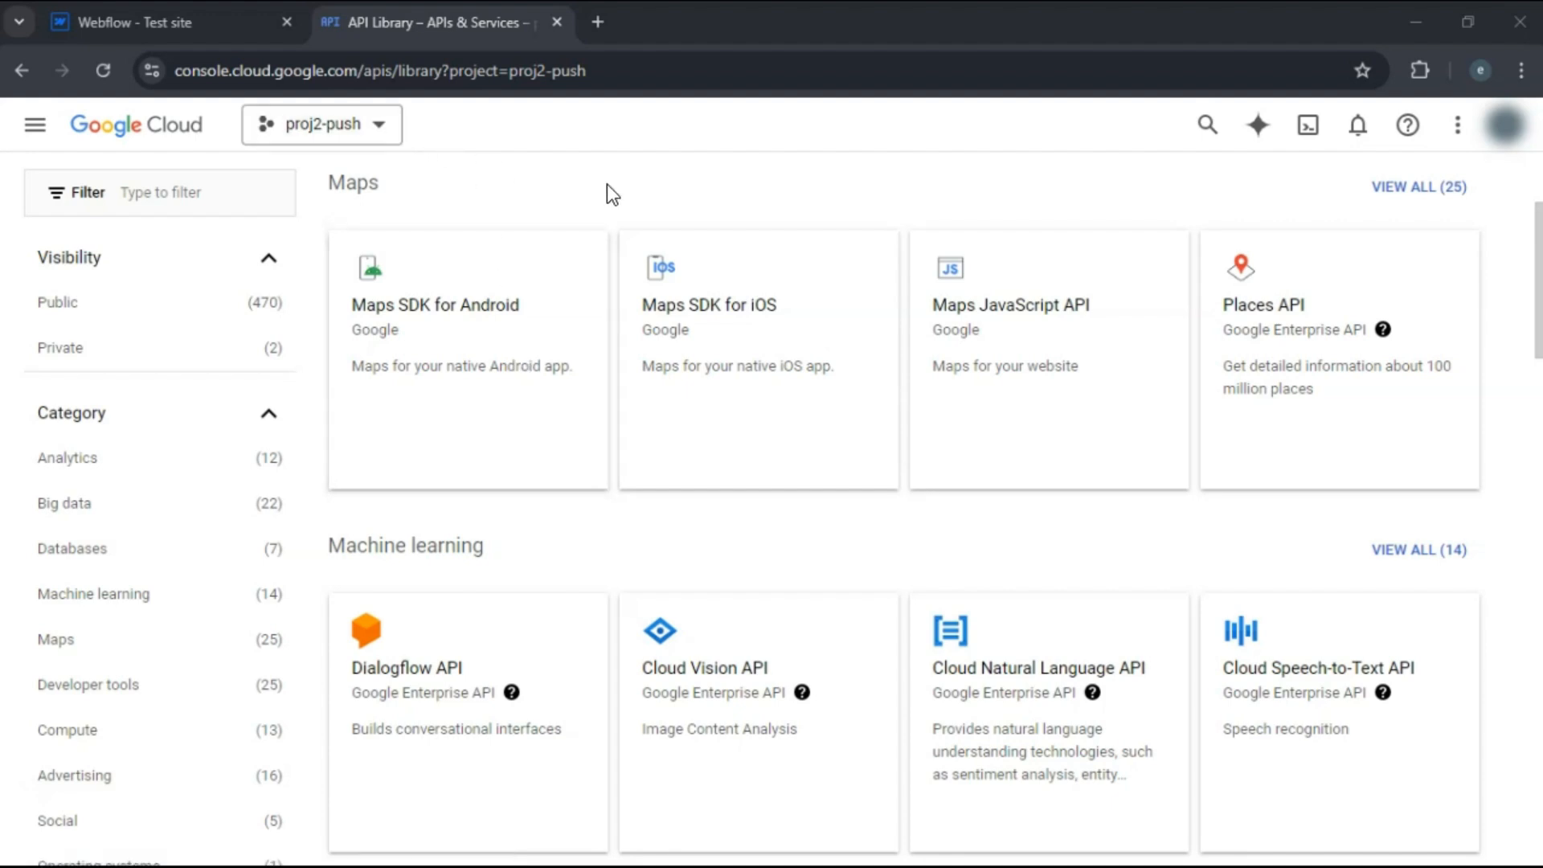
mouse_move(1046, 337)
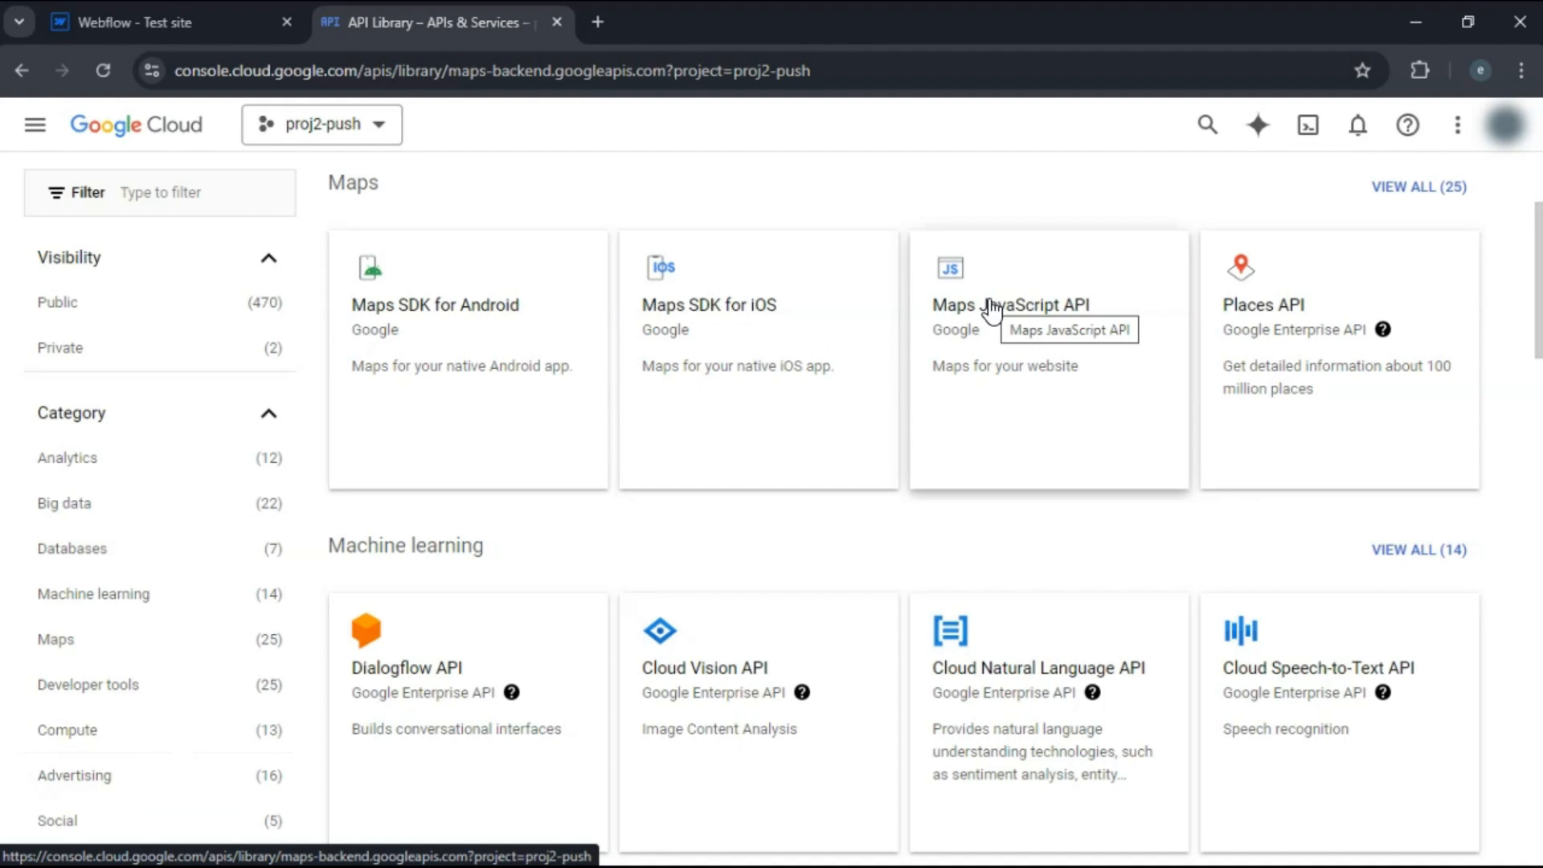
Open the Maps JavaScript API card from the Maps section of the API library
click(1008, 305)
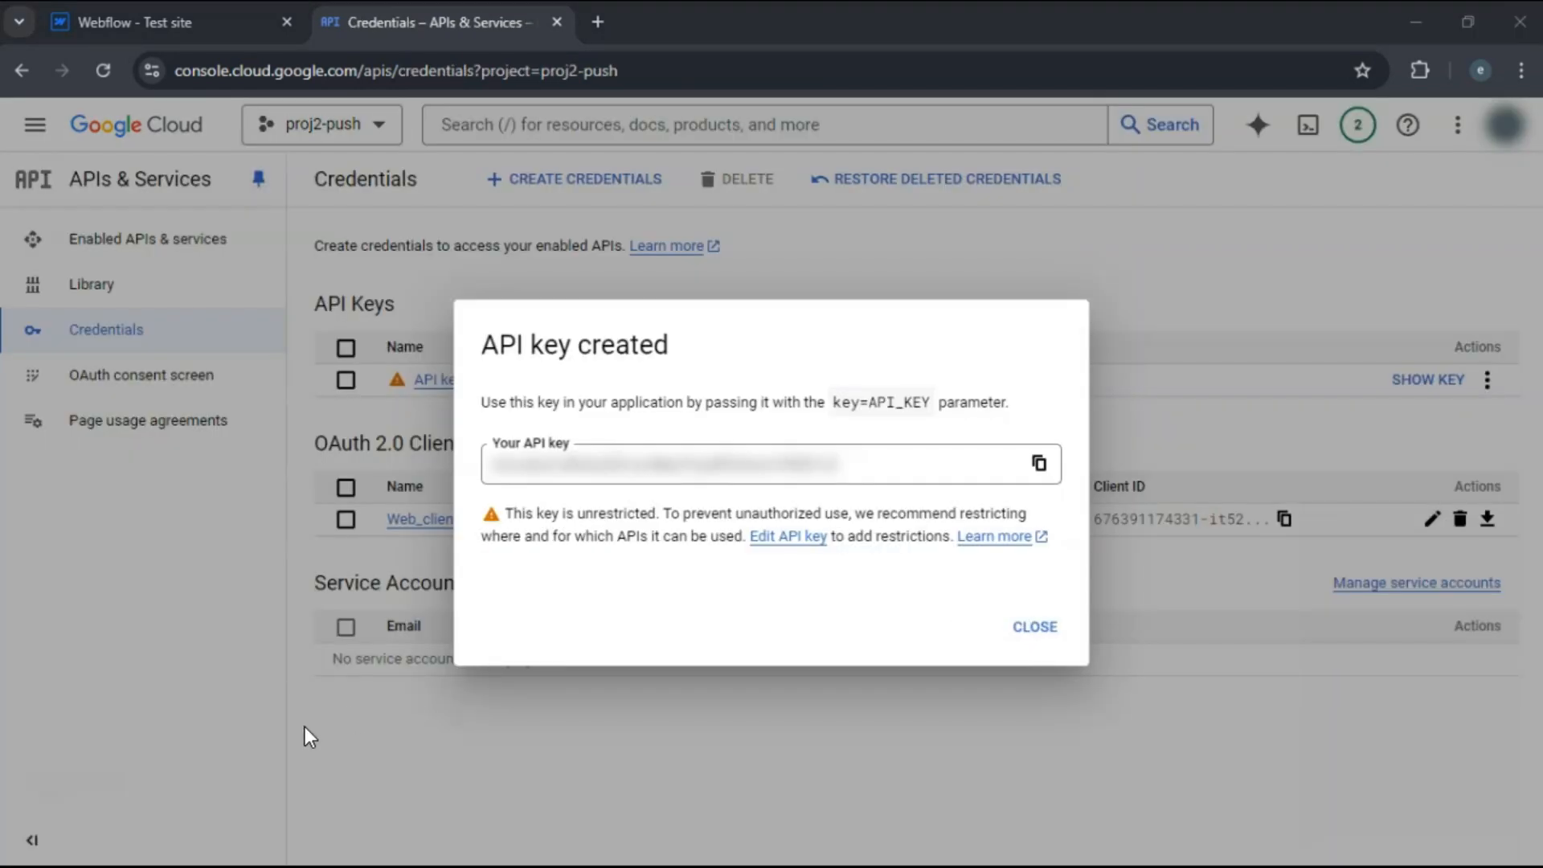
Copy the newly created API key for the proj2-push project
click(167, 21)
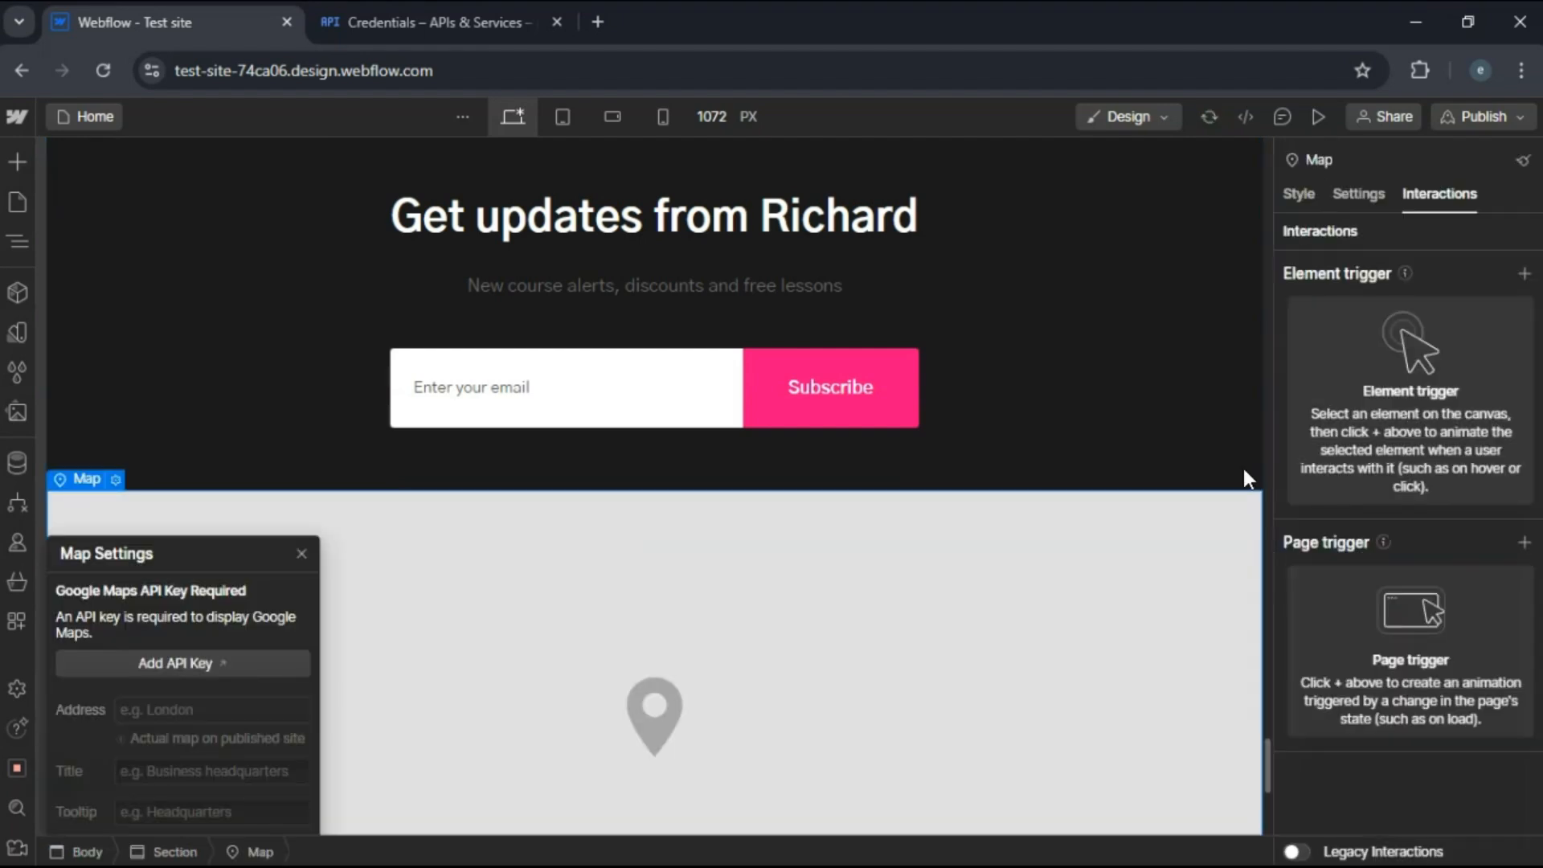
mouse_move(312, 612)
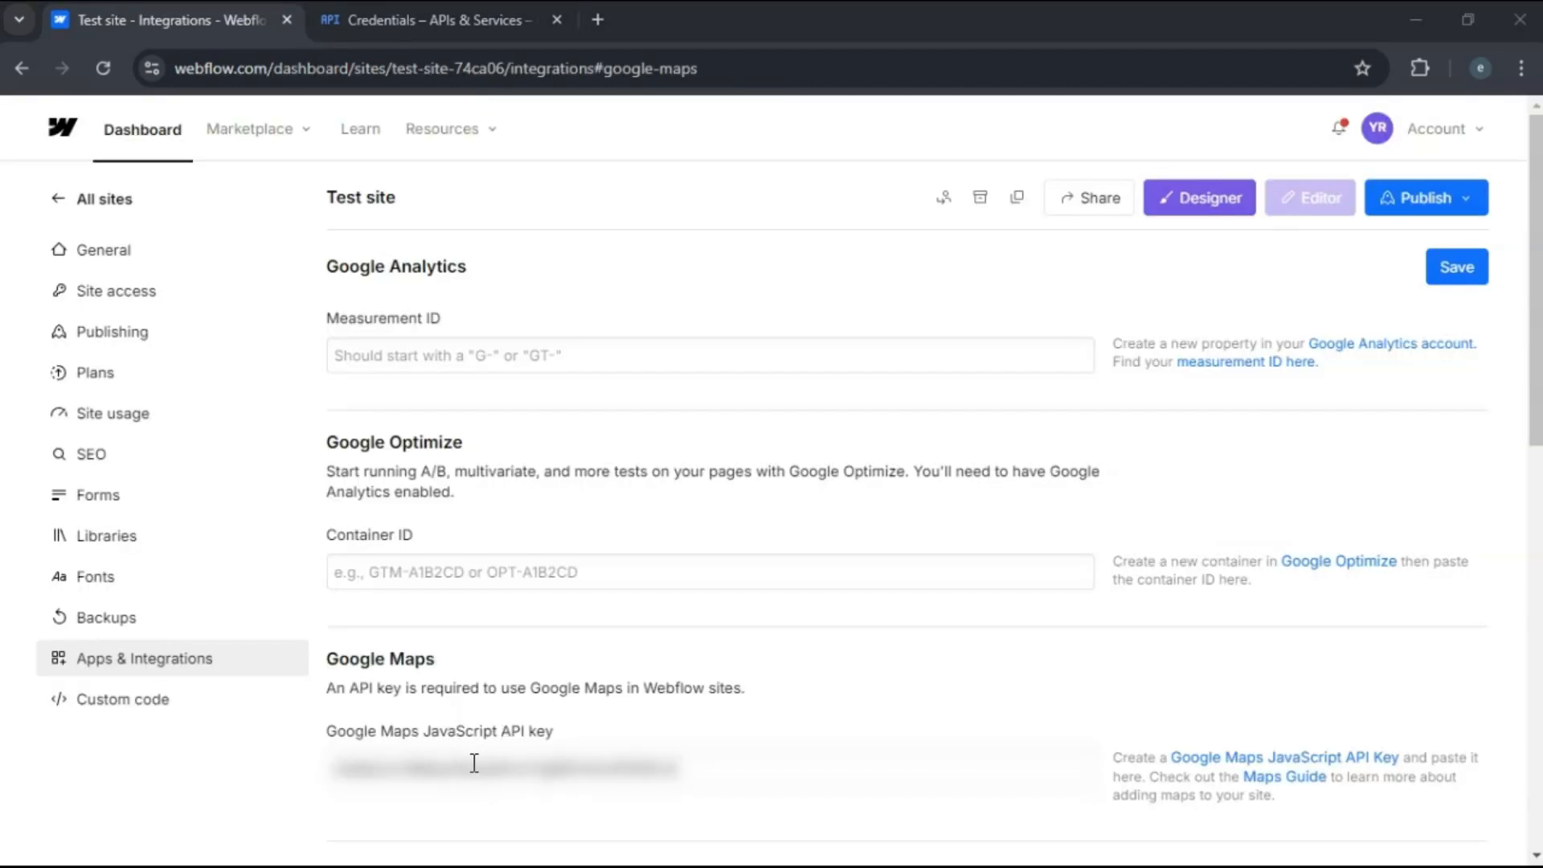
mouse_move(434, 762)
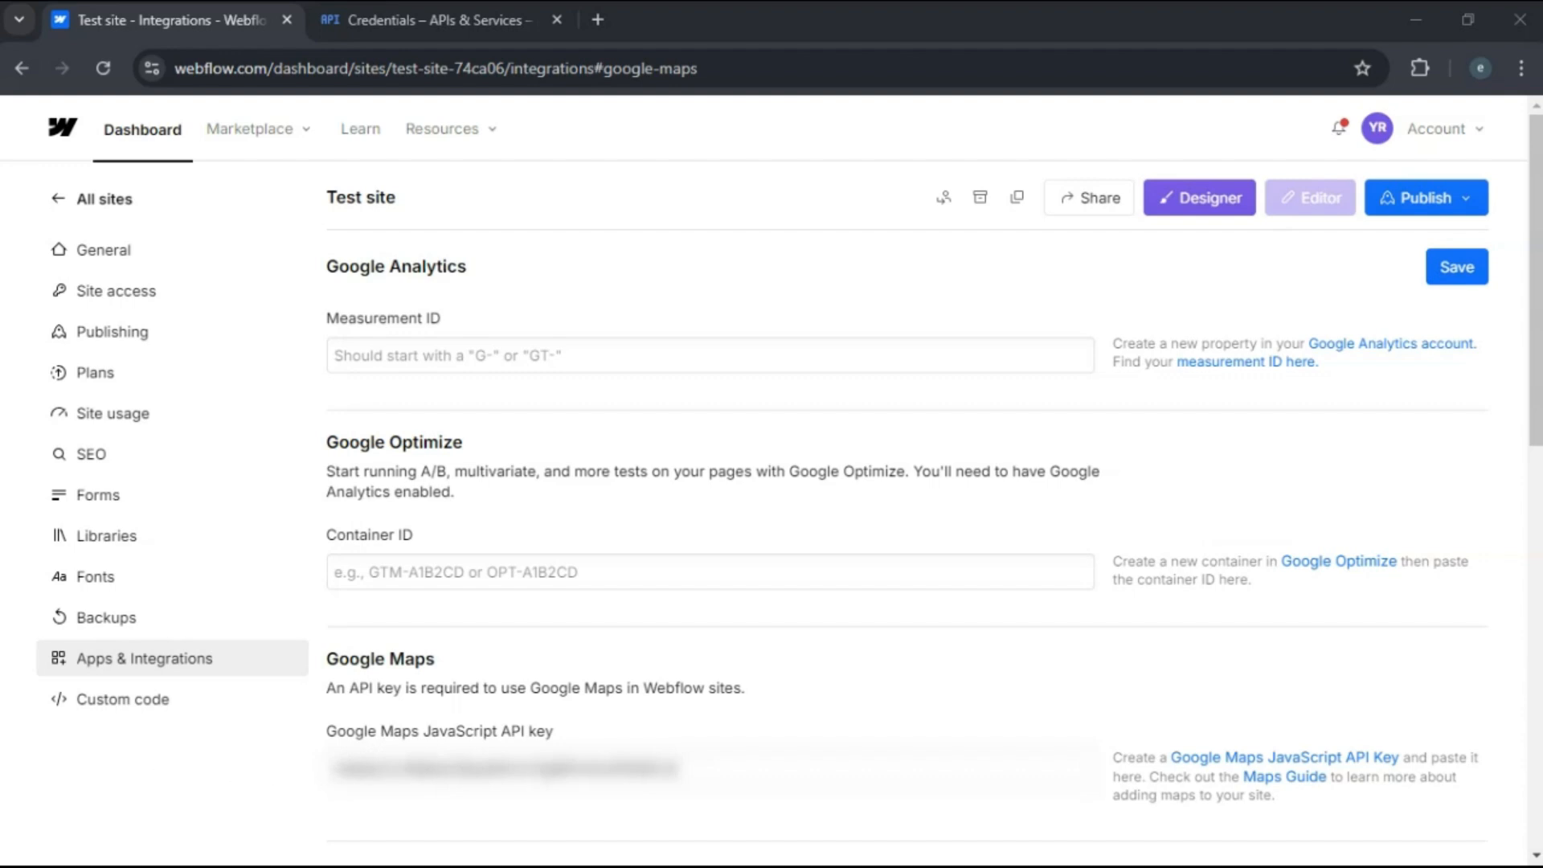
Return to the Webflow Designer on the Home page after saving the Maps API key
click(1197, 198)
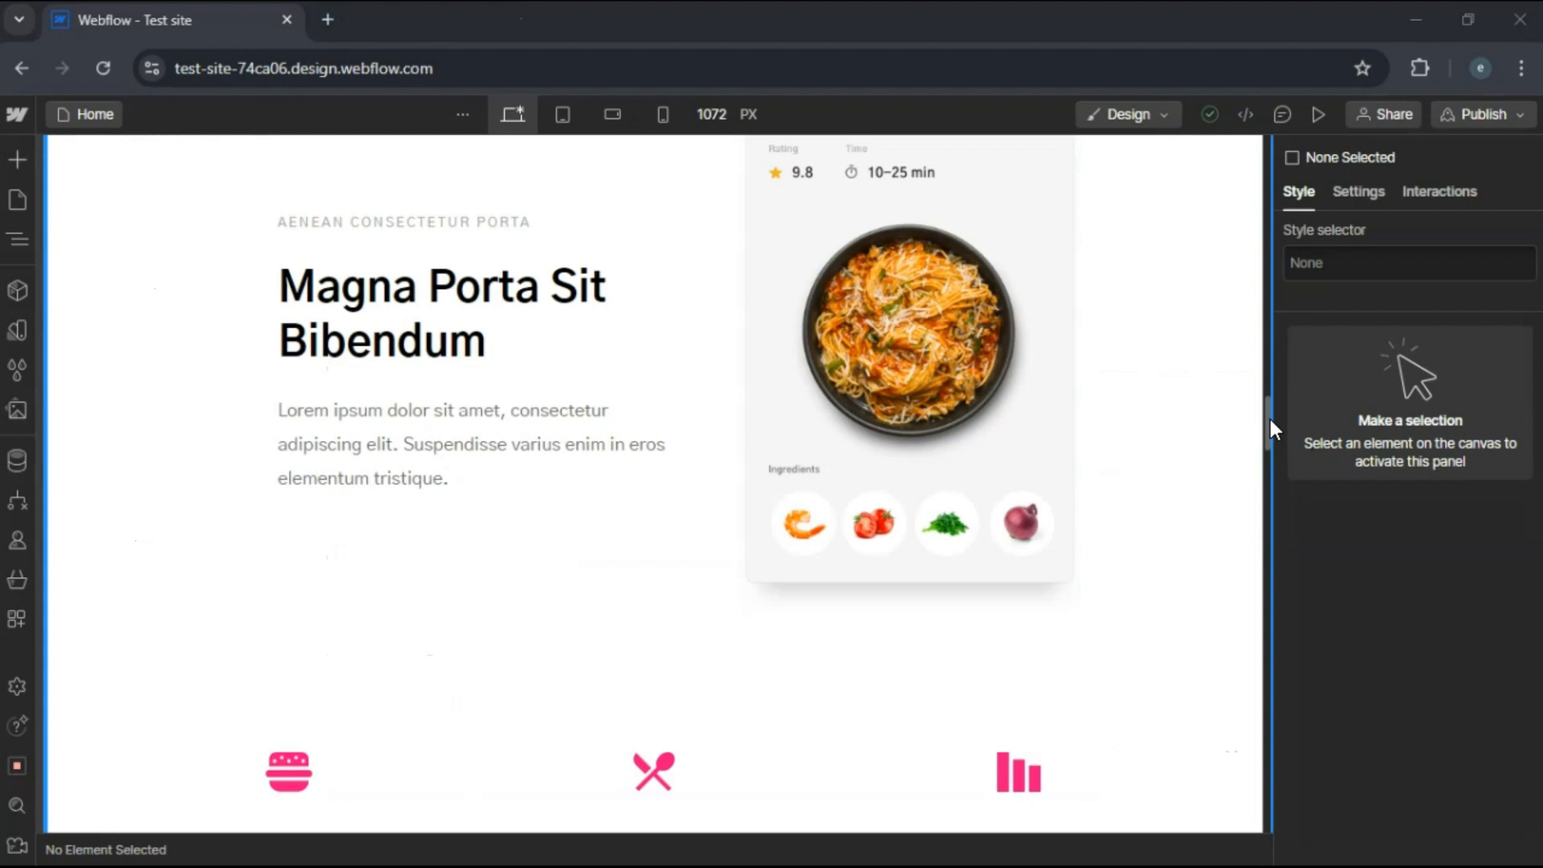